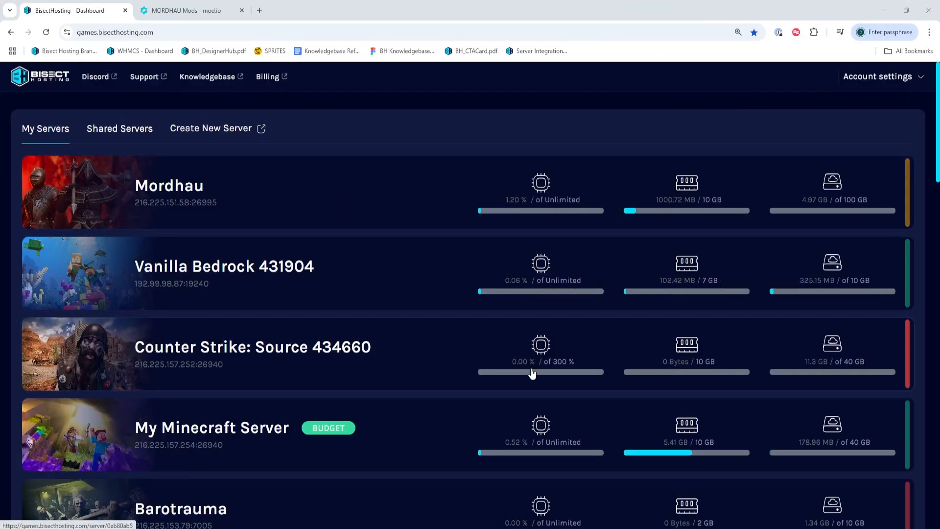
mouse_move(450, 154)
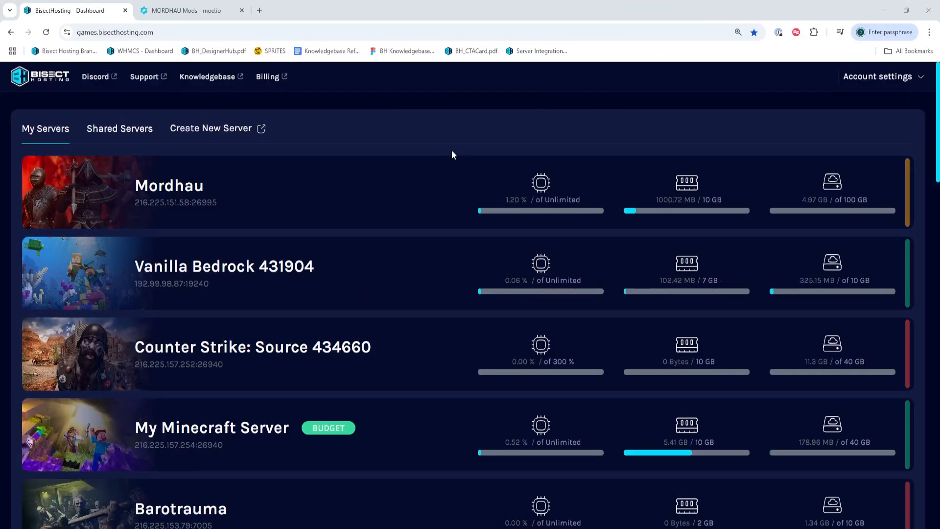
Stop the Mordhau server, open its Game.ini from Server Config, and view mod.io's Mordhau mods.
left_click(169, 185)
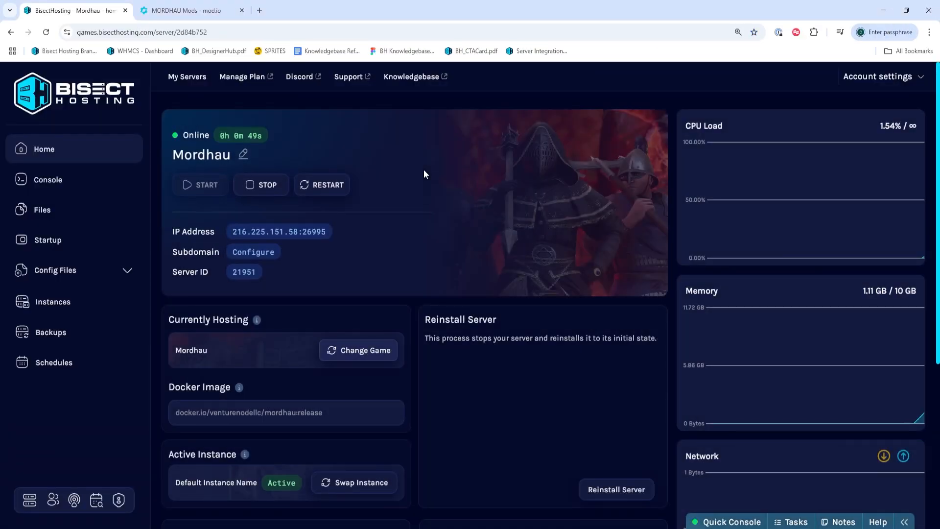
left_click(261, 184)
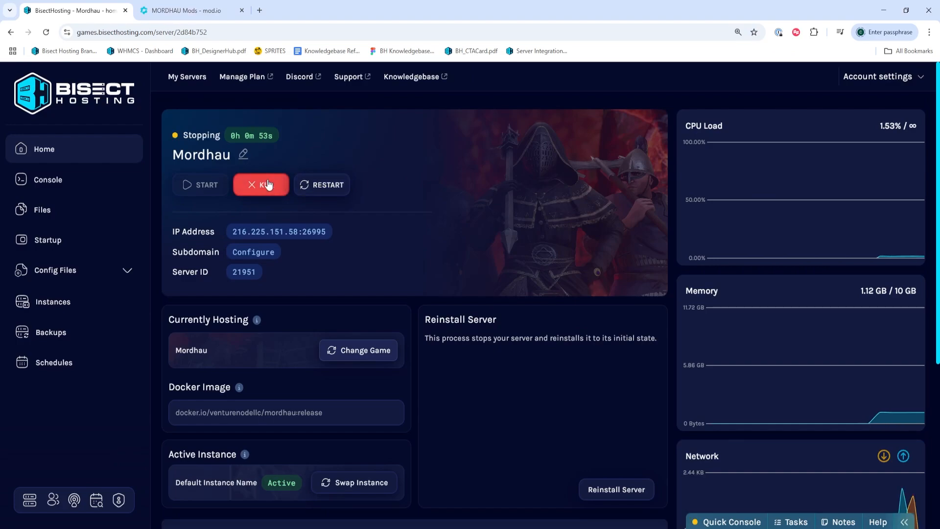
left_click(55, 271)
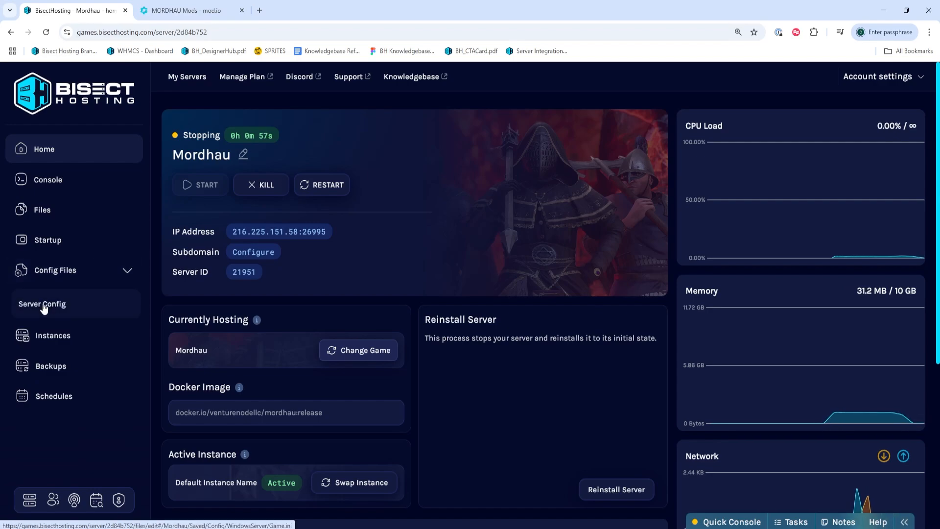
left_click(42, 304)
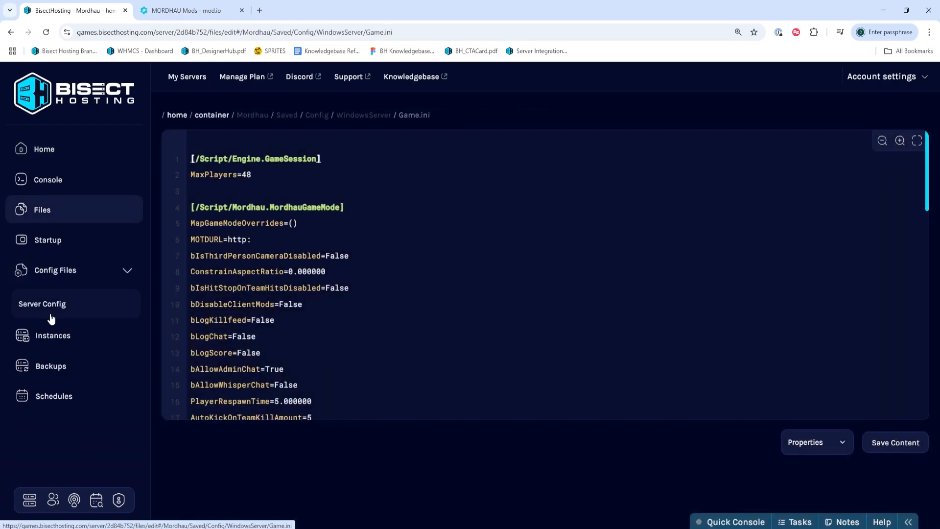
left_click(186, 11)
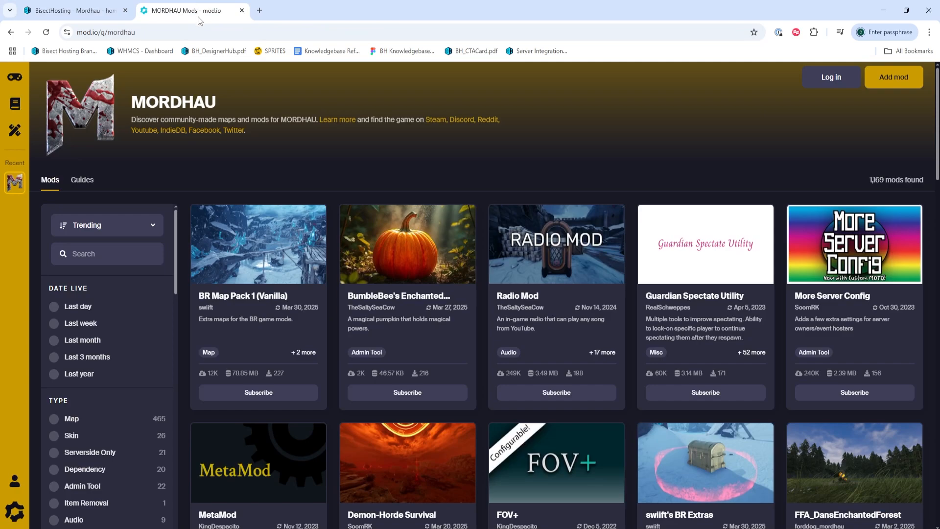
mouse_move(384, 431)
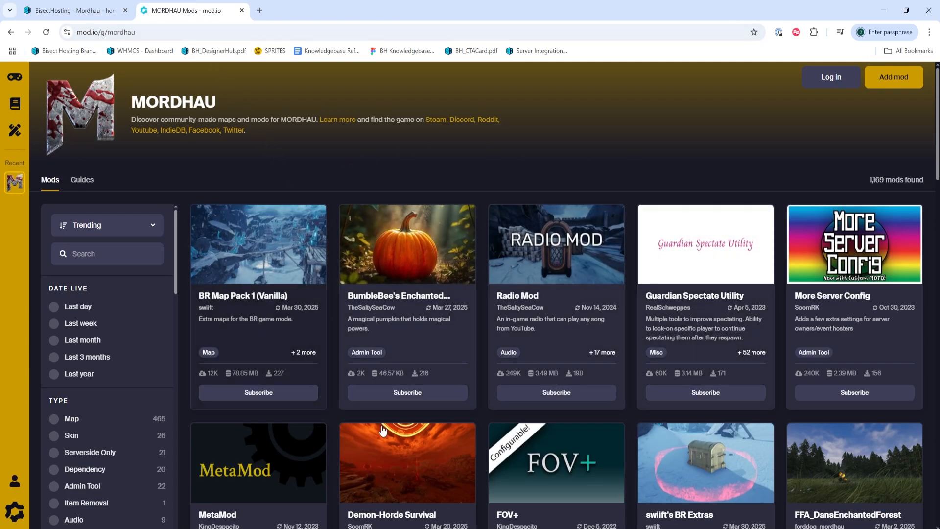
mouse_move(708, 367)
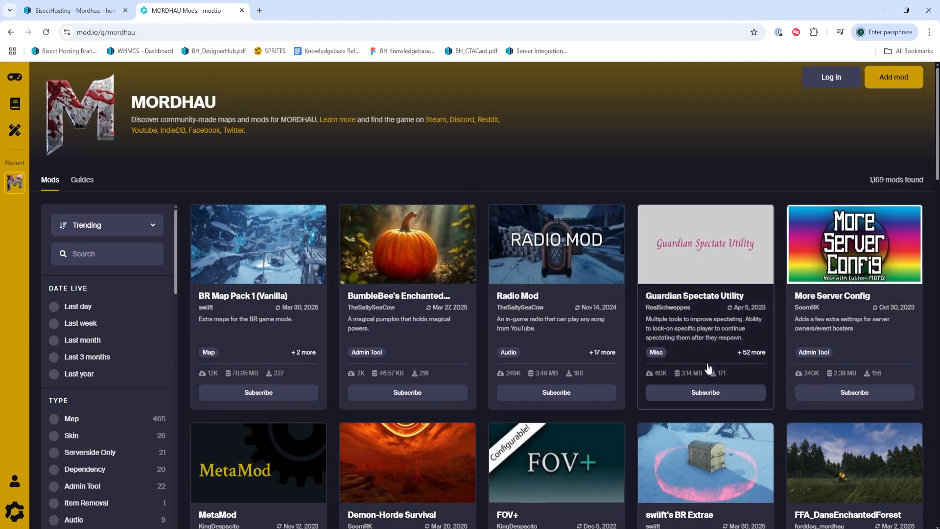
Open the Radio Mod page and select mod ID 3280881 in its installation steps.
left_click(557, 243)
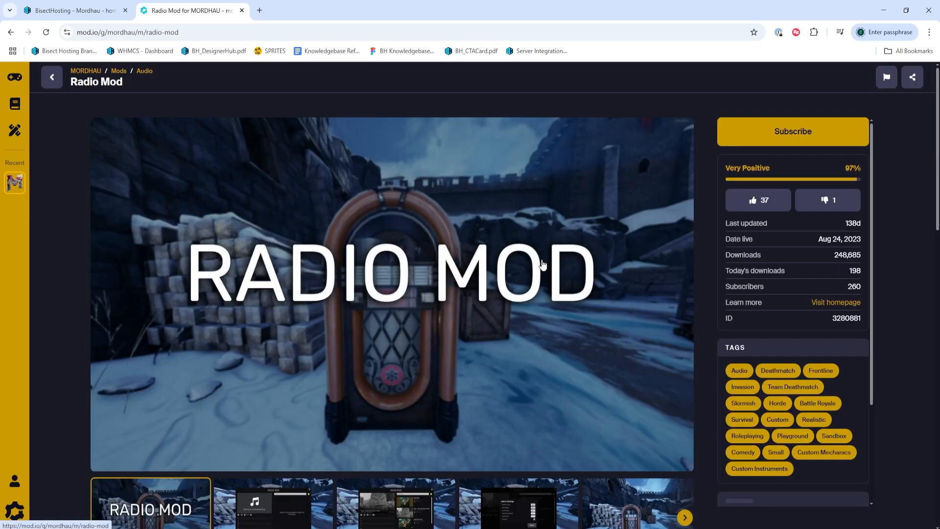
scroll("down", 3)
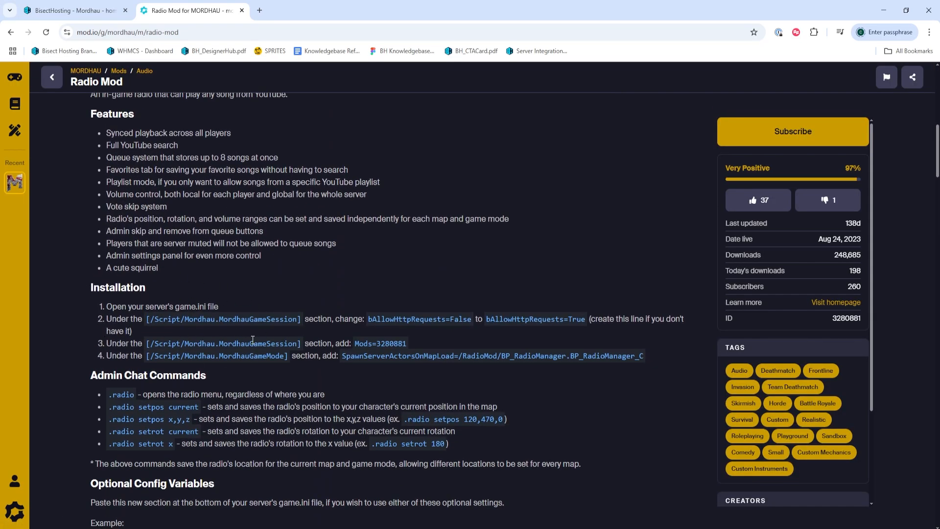
mouse_move(202, 366)
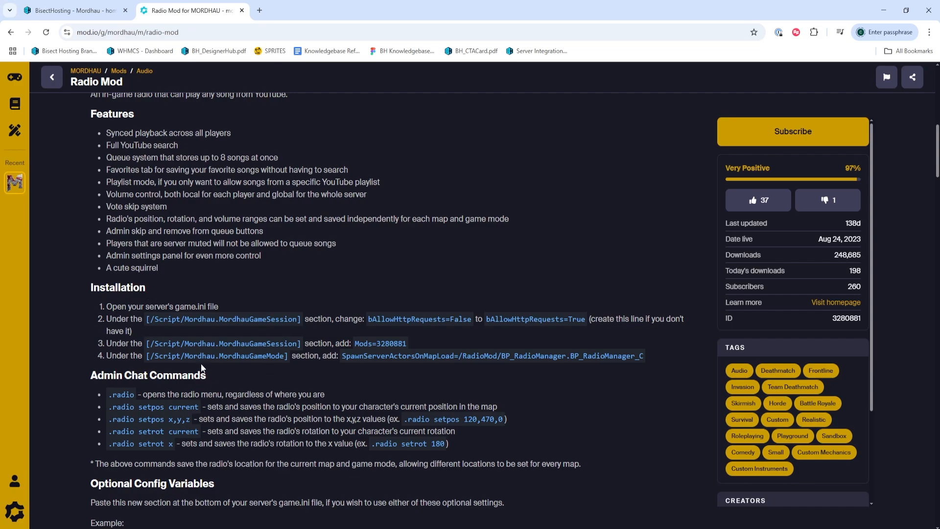
mouse_move(330, 377)
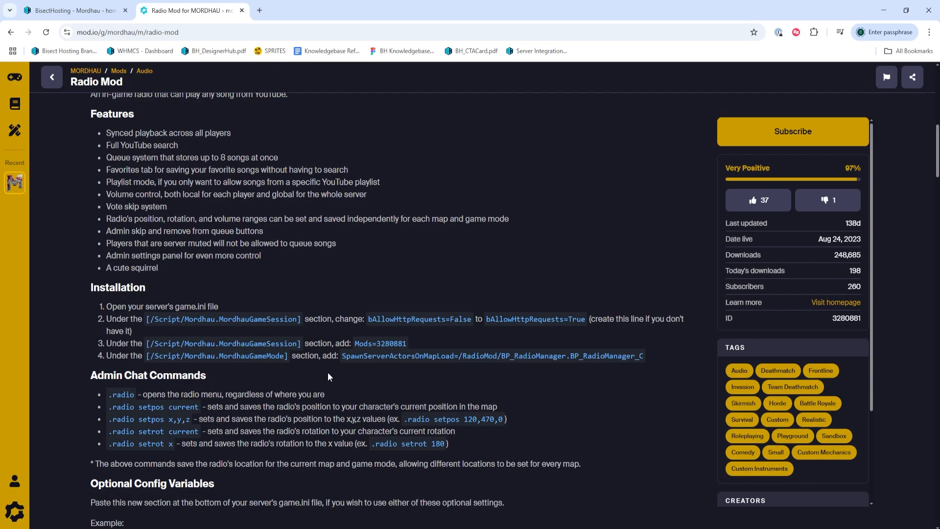
mouse_move(397, 348)
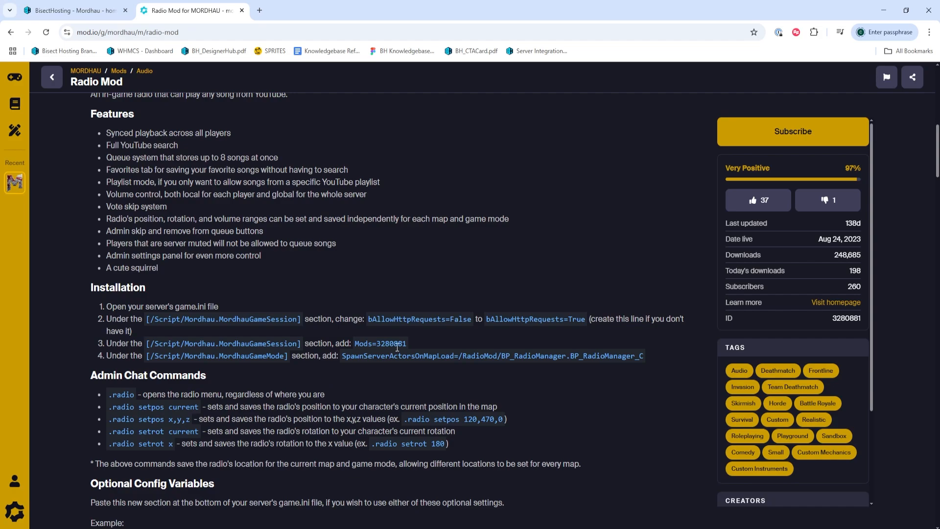
double_click(391, 344)
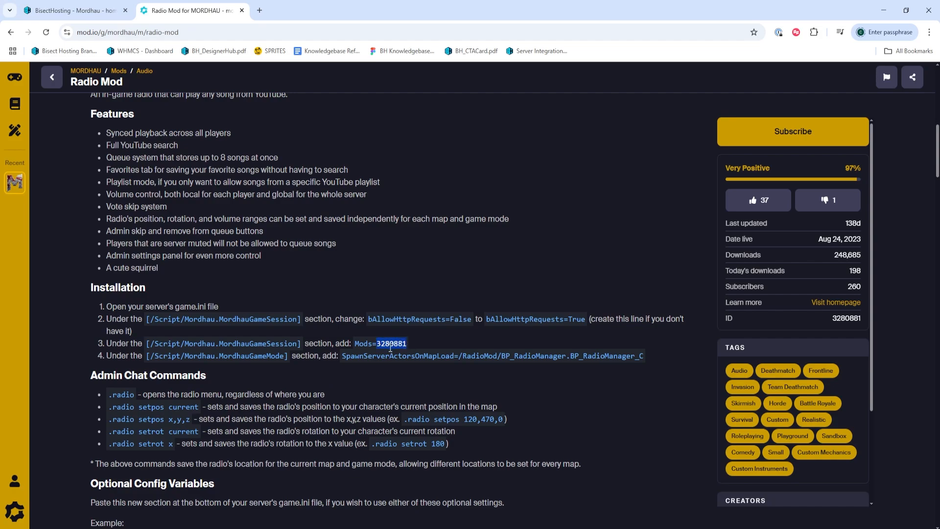
Add Mods=3280881 and Mods=526584 lines under GameSession in Game.ini.
left_click(73, 10)
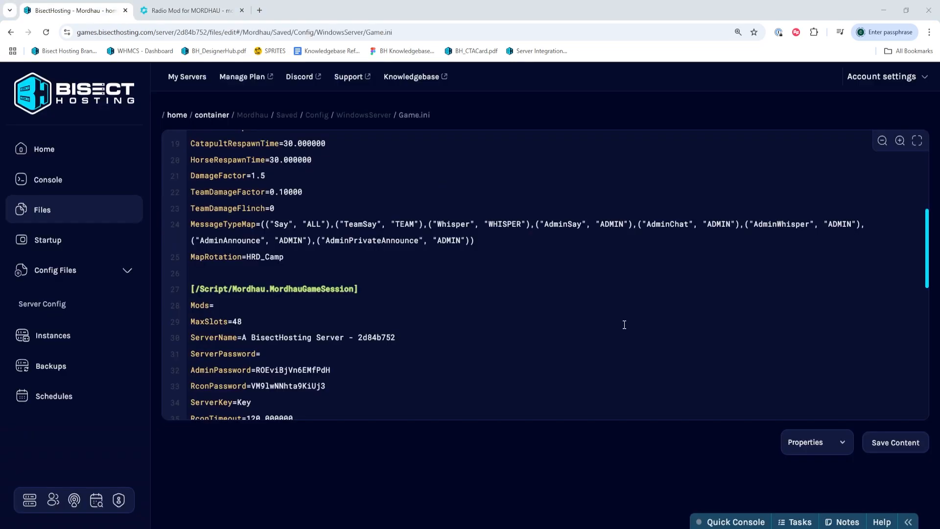
left_click(227, 307)
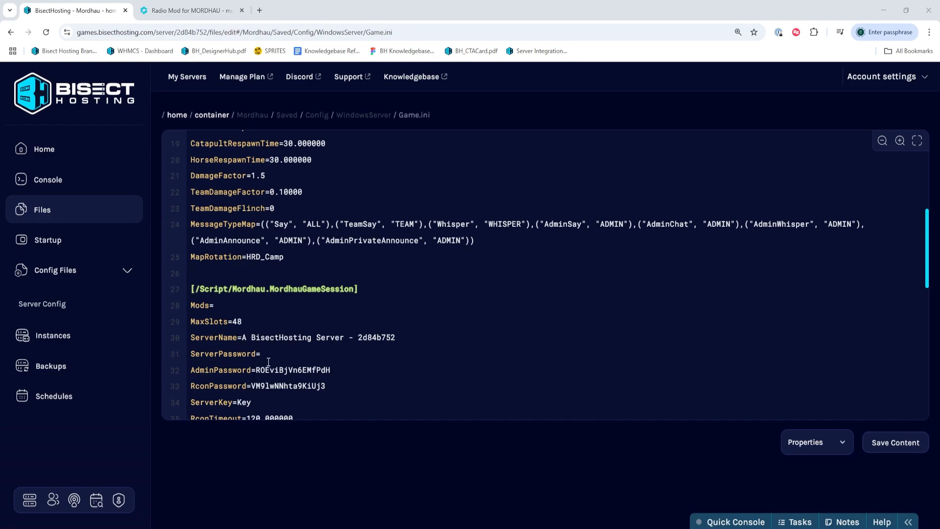
left_click(262, 305)
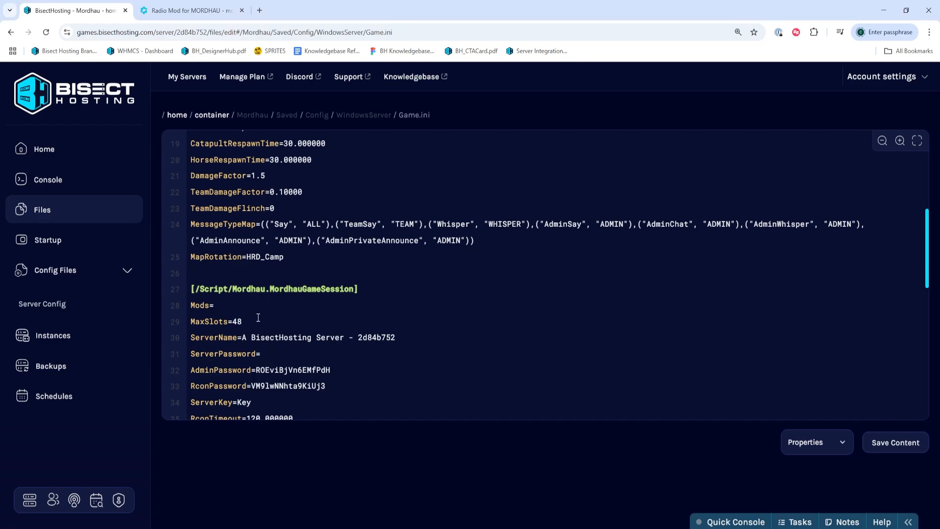
type("3280881")
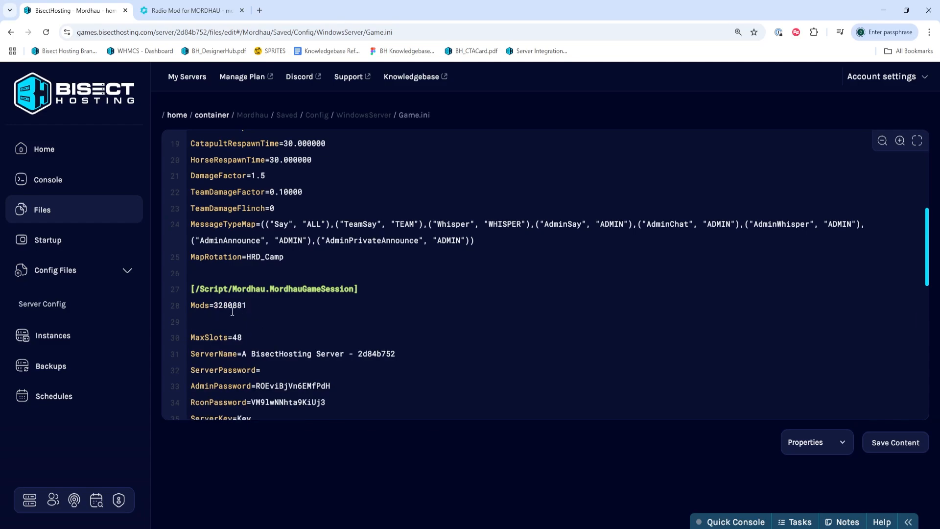
type("Mods=3280881")
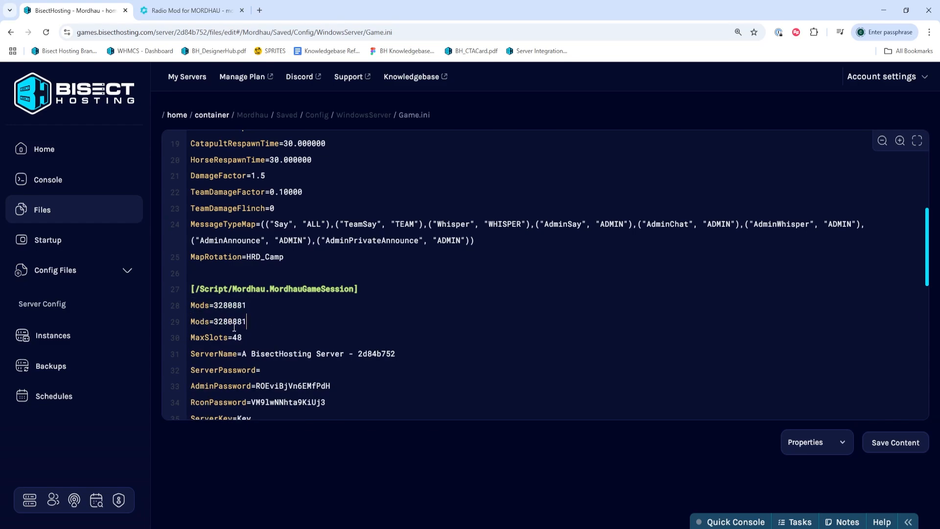
type("526584")
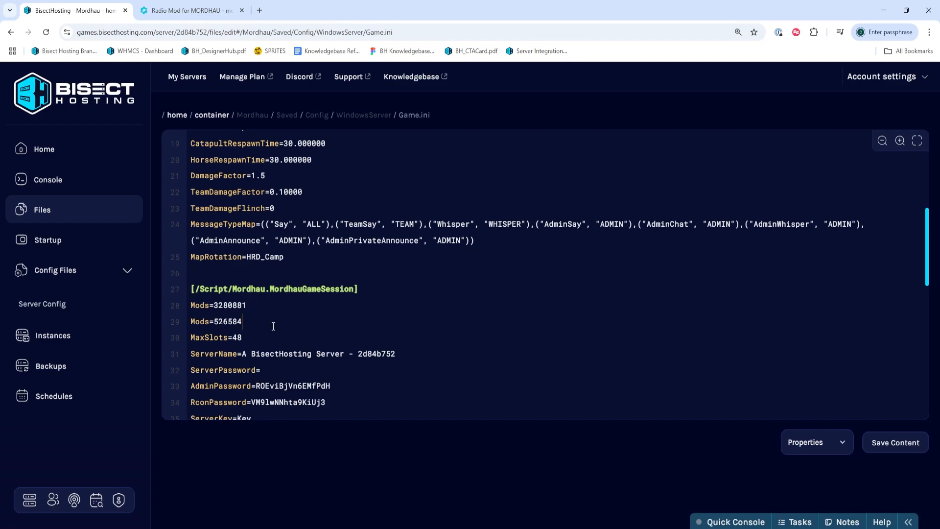
Save the edited Game.ini and start the Mordhau server.
scroll("down", 3)
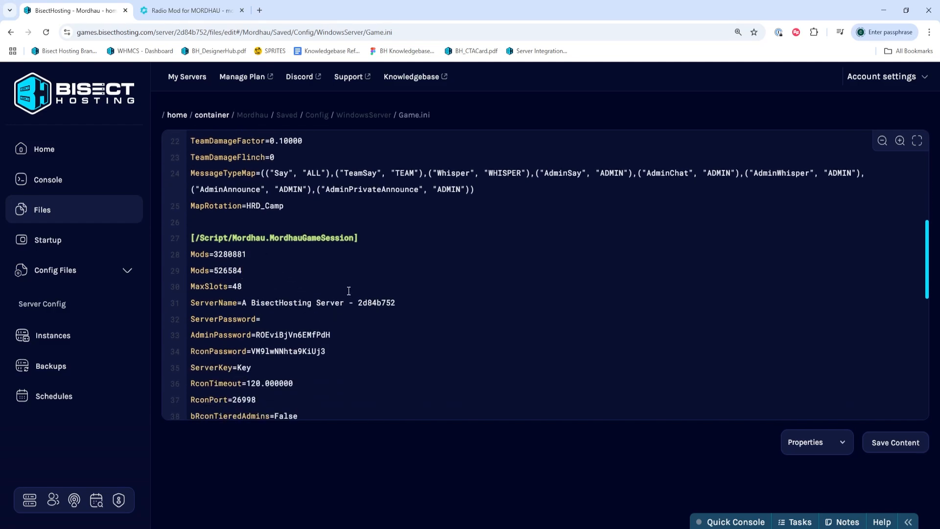
mouse_move(389, 297)
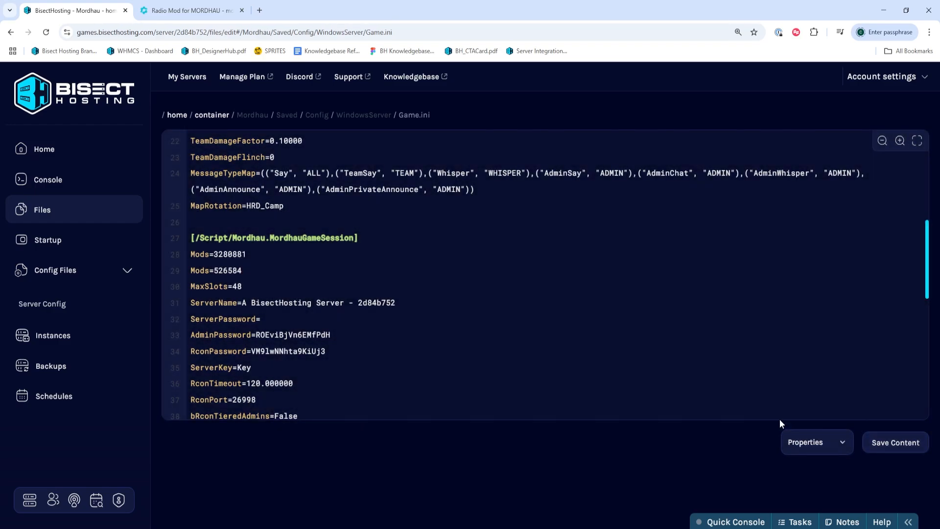
left_click(43, 149)
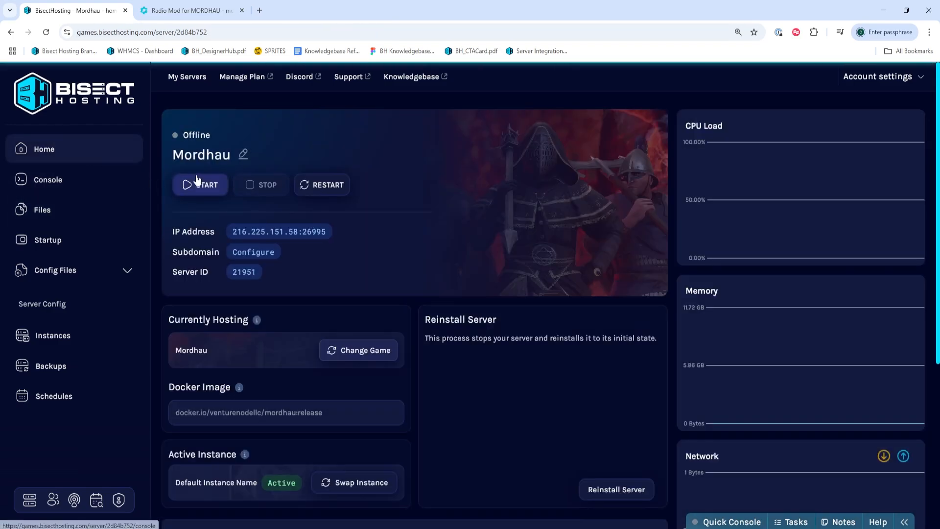
left_click(200, 185)
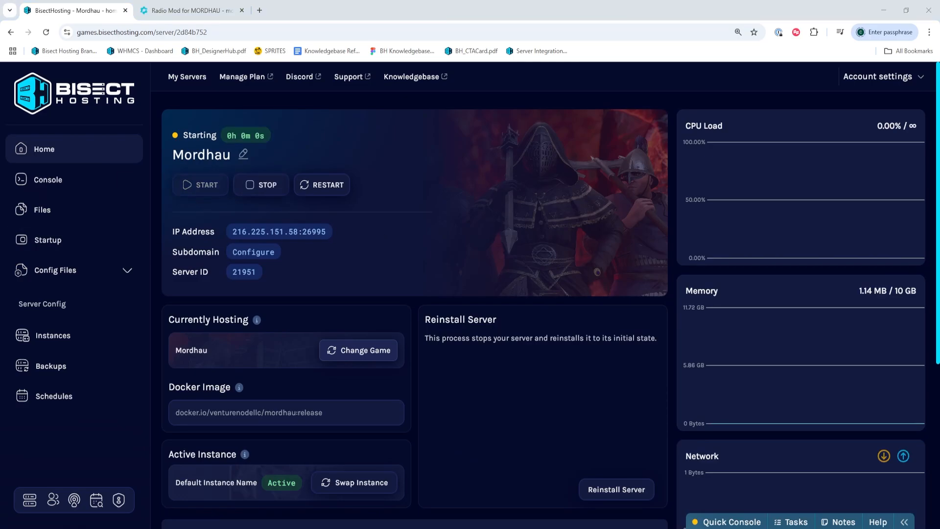